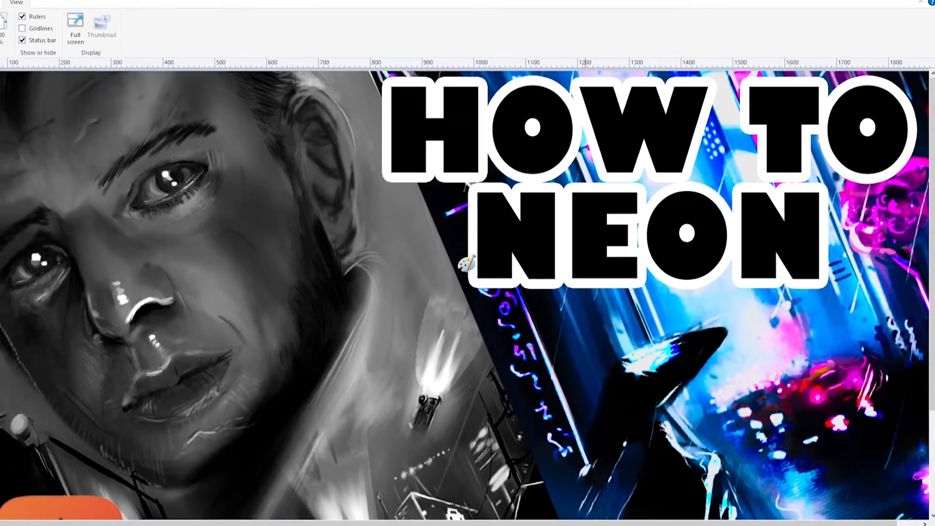
- Resize the Paint canvas to exactly 200 × 200 pixels with aspect ratio unlocked
{"action": "left_click", "coordinate": [47, 18]}
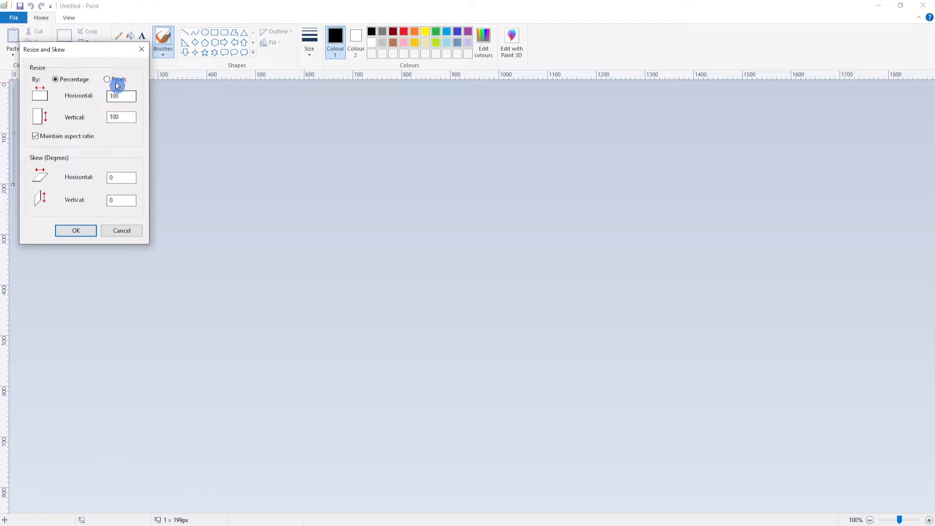
{"action": "left_click", "coordinate": [104, 79]}
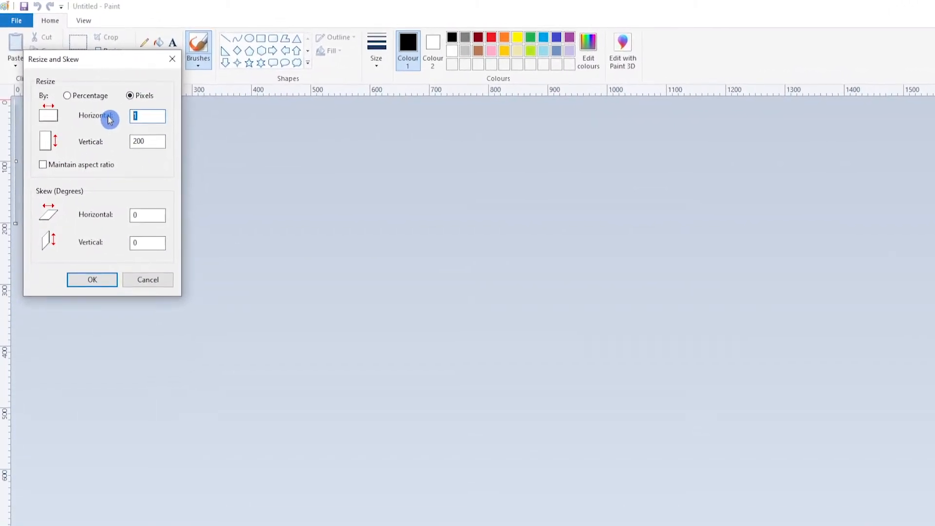
{"action": "left_click", "coordinate": [91, 280]}
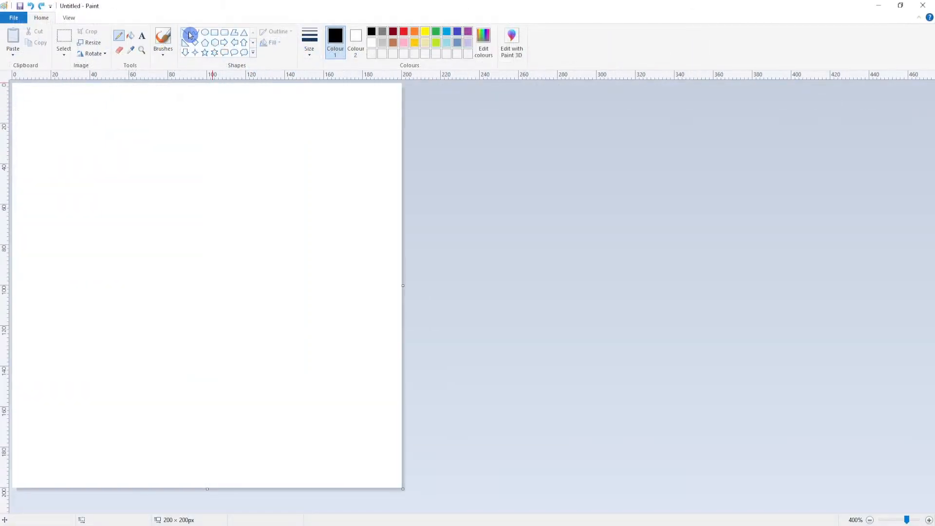
- Draw 2px lines through the canvas centre with the Line shape to form the cross template
{"action": "left_click", "coordinate": [309, 37]}
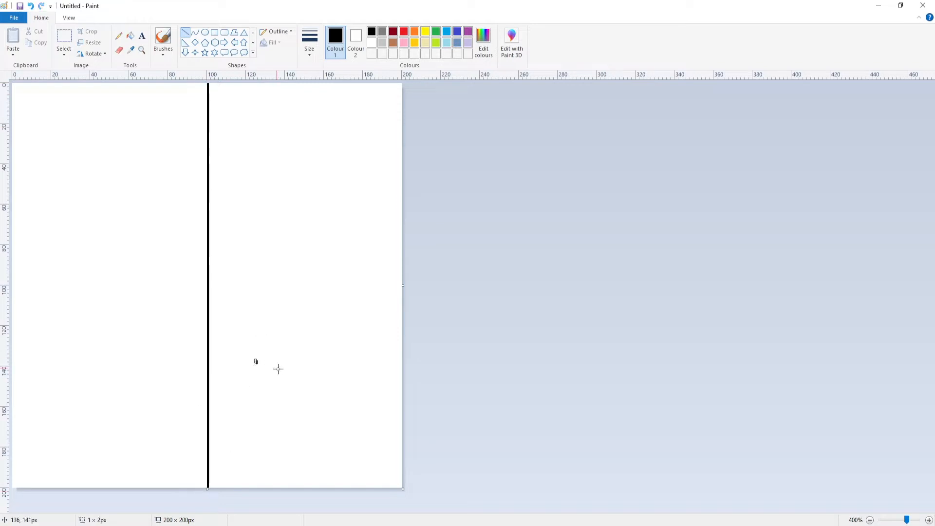
{"action": "left_click_drag", "start_coordinate": [14, 286], "coordinate": [401, 285]}
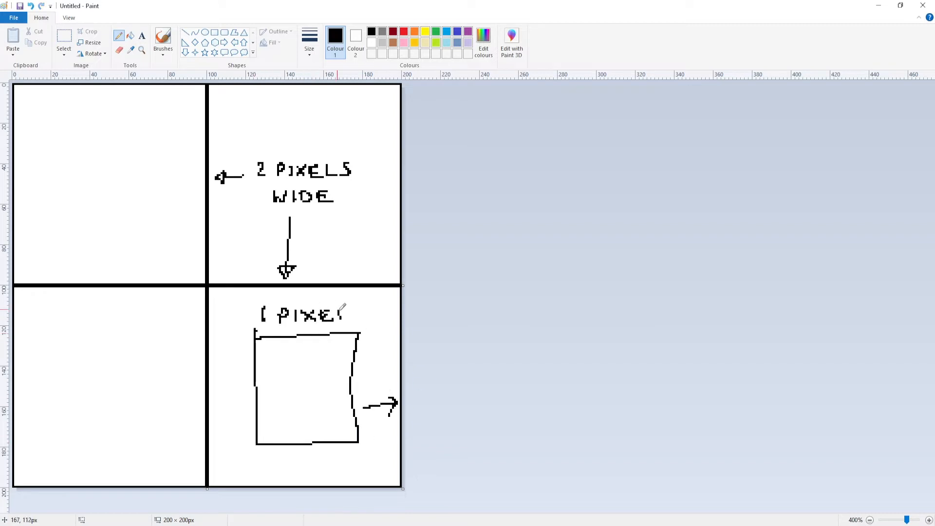
{"action": "left_click", "coordinate": [13, 16]}
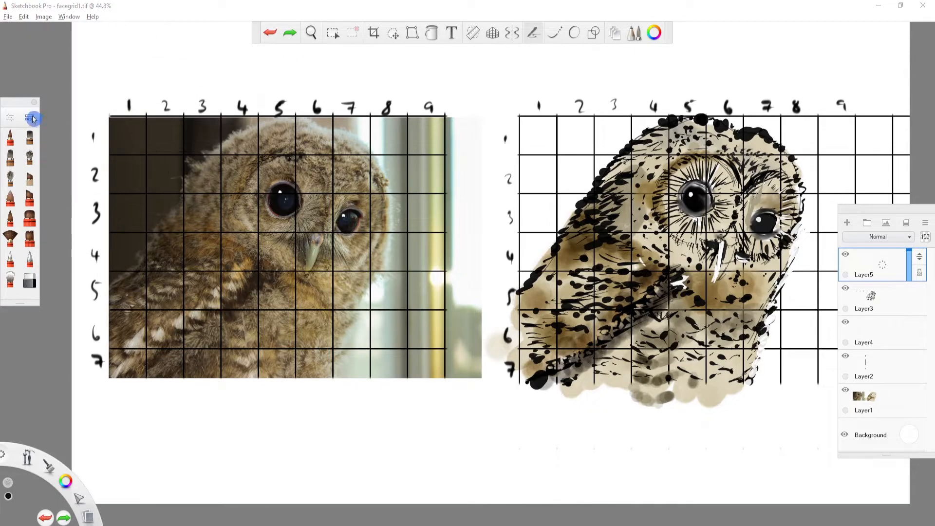
- Browse the Brush Library and try the Web shape brush
{"action": "left_click", "coordinate": [29, 117]}
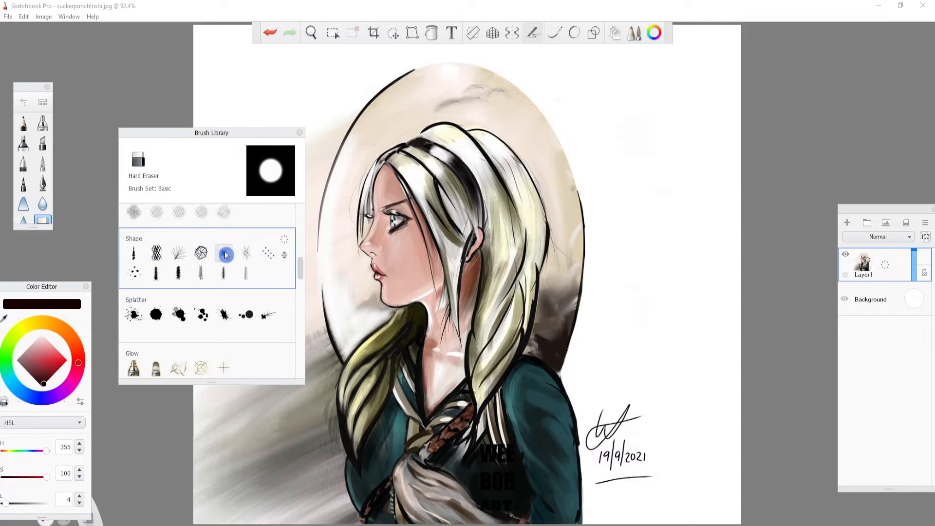
{"action": "left_click", "coordinate": [201, 253]}
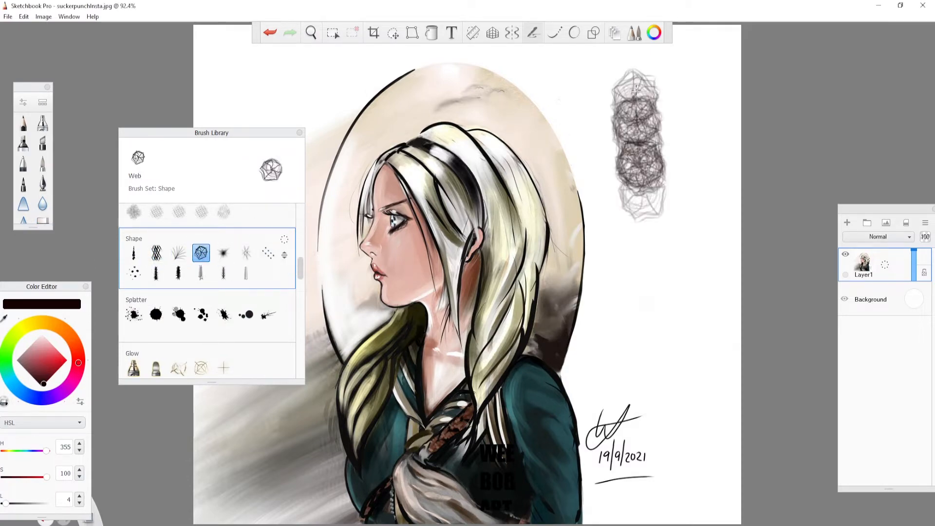
{"action": "left_click", "coordinate": [92, 16]}
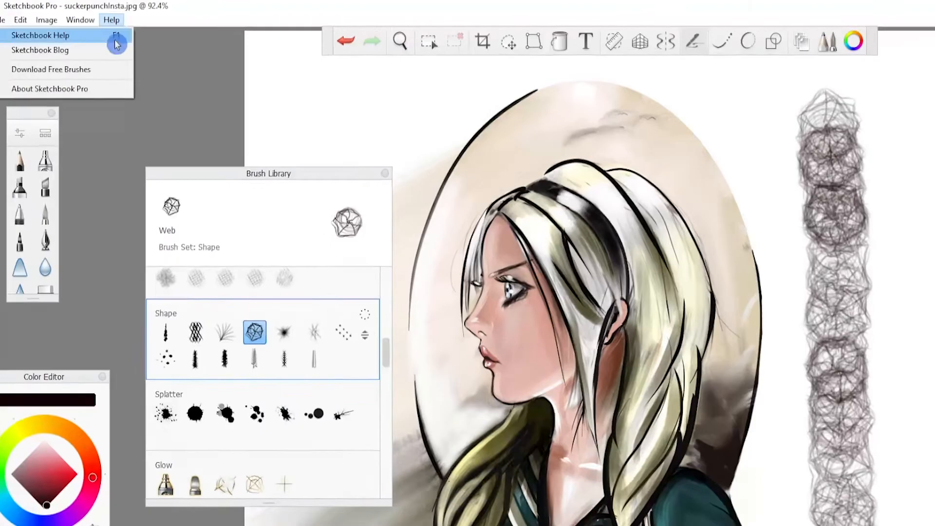
{"action": "left_click", "coordinate": [52, 69]}
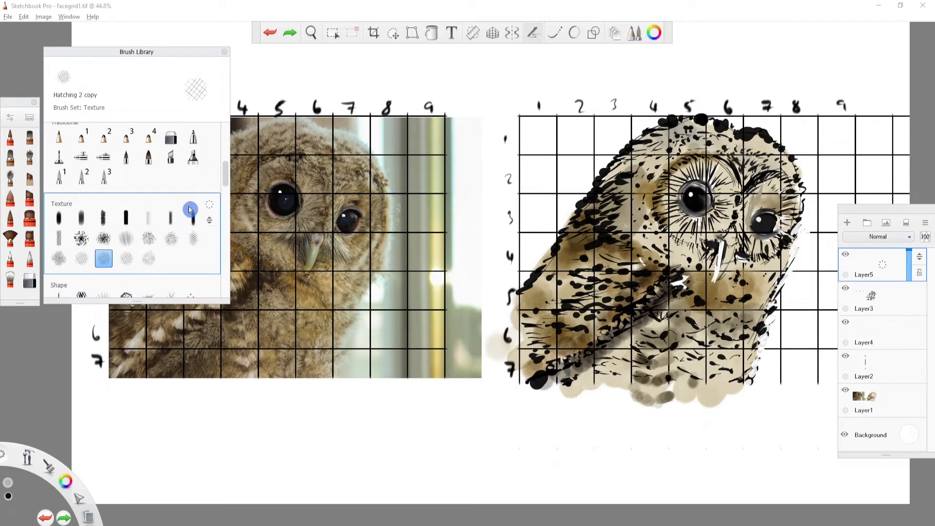
- Select Hatching 2 copy in the Texture set and bring up its Brush Properties
{"action": "left_click", "coordinate": [104, 258]}
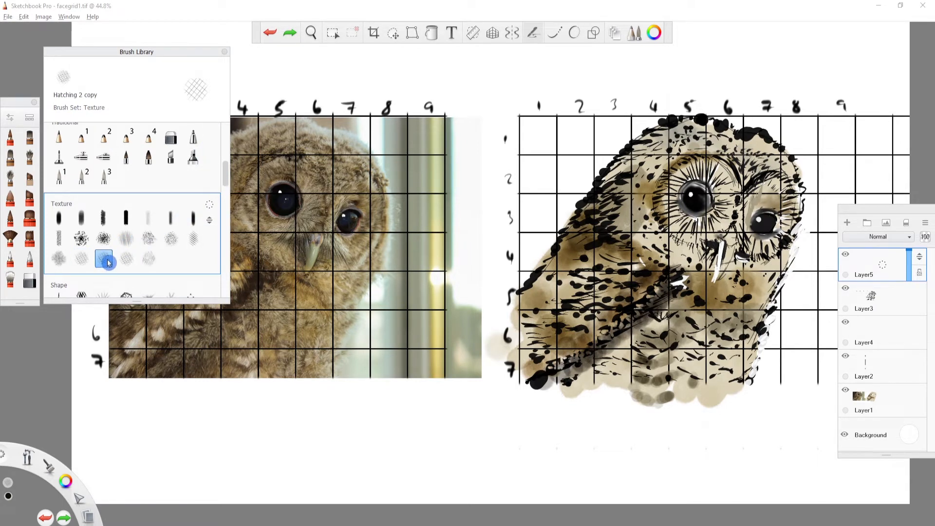
{"action": "double_click", "coordinate": [103, 258]}
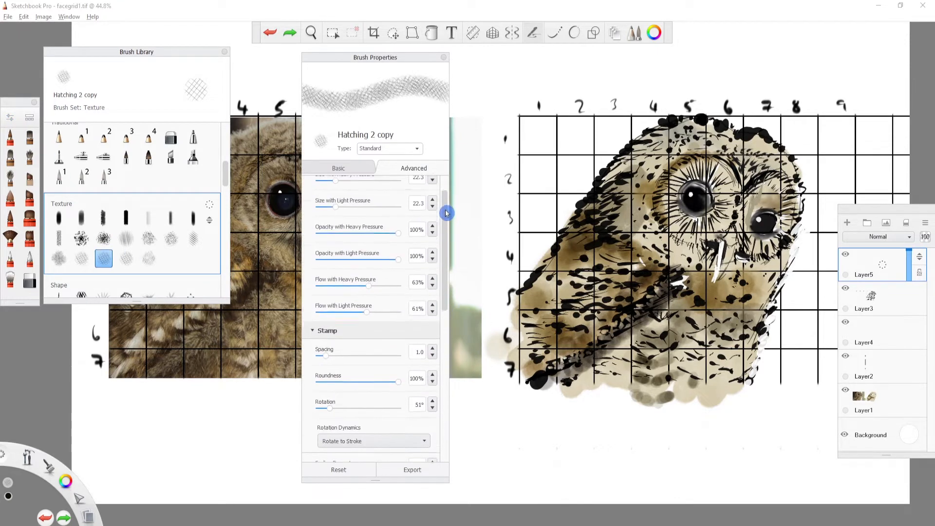
- Rename the brush 'Our Grid Brush' and raise both sizes and flow to maximum
{"action": "type", "text": "Our Grid Brush"}
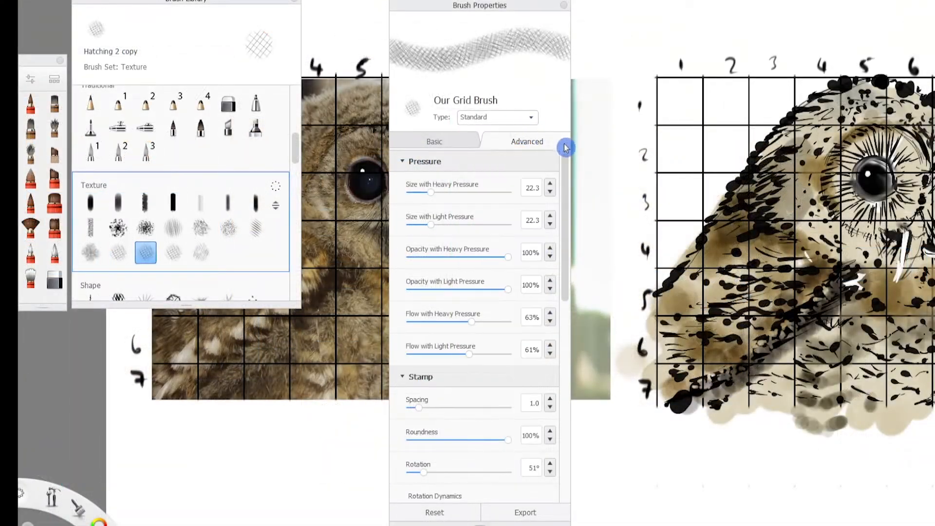
{"action": "left_click_drag", "start_coordinate": [430, 193], "coordinate": [507, 193]}
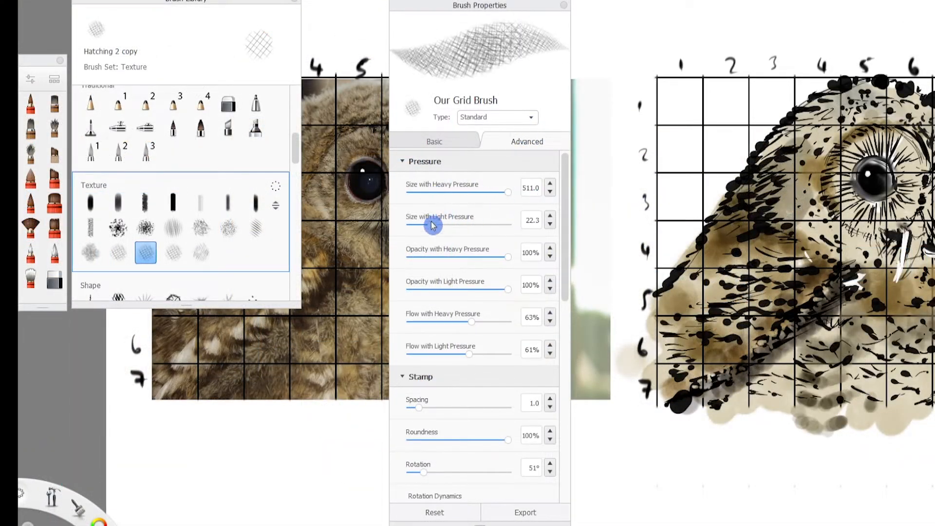
{"action": "left_click_drag", "start_coordinate": [436, 224], "coordinate": [507, 224]}
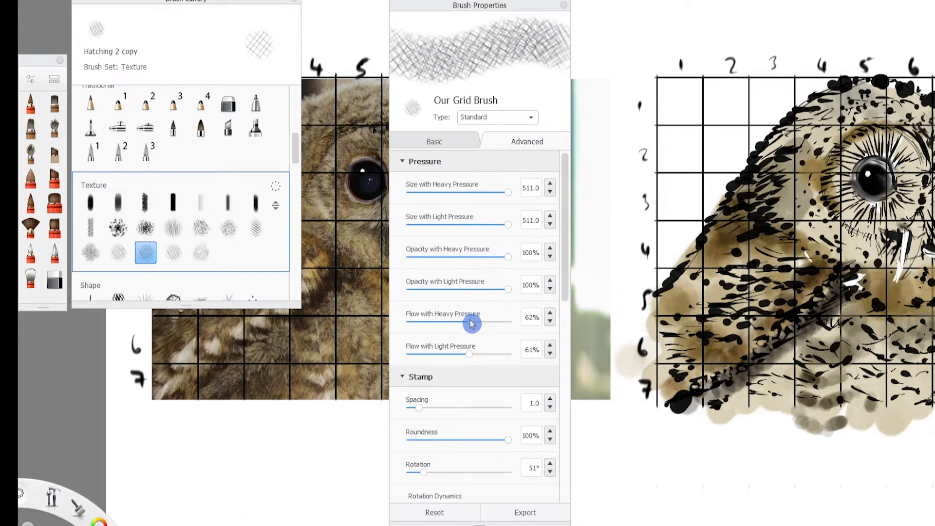
{"action": "left_click_drag", "start_coordinate": [469, 321], "coordinate": [508, 321]}
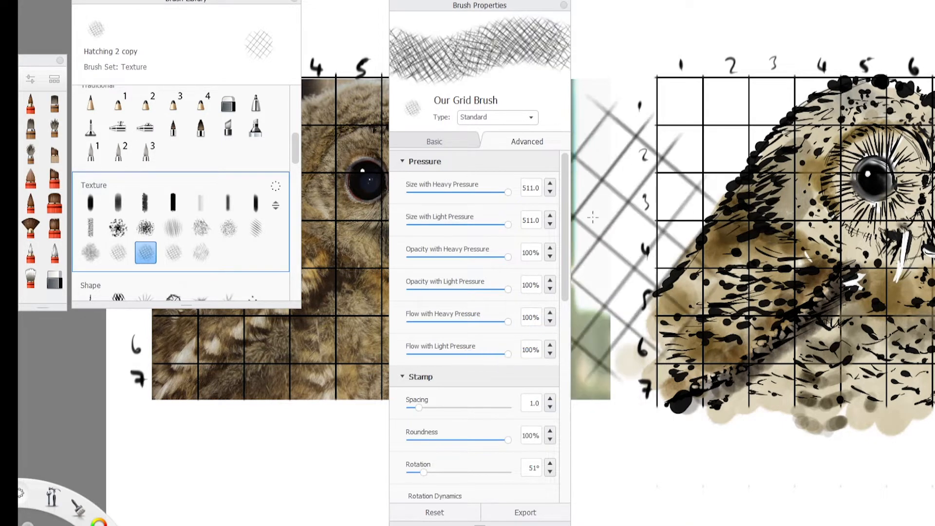
- Set spacing 0.1, rotation 0° and Rotation Dynamics to Off
{"action": "scroll", "scroll_direction": "down", "scroll_amount": 3}
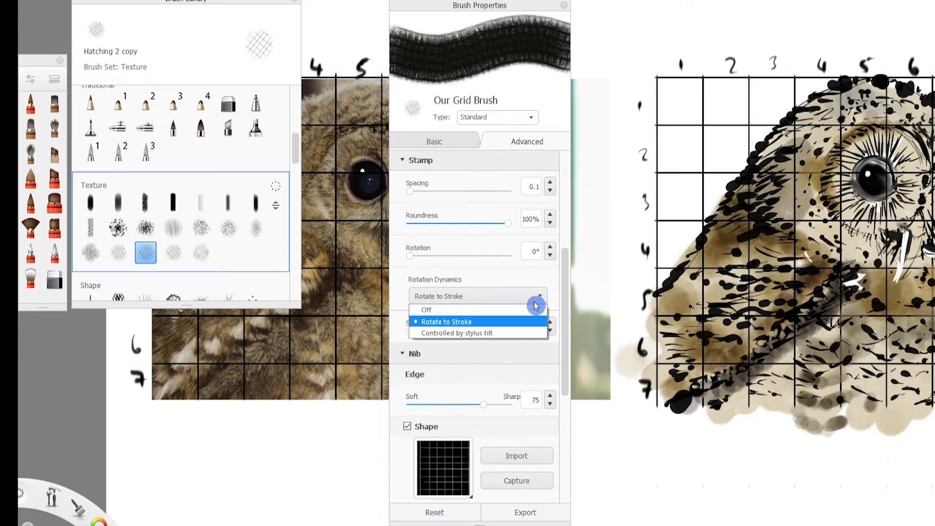
{"action": "left_click", "coordinate": [426, 310]}
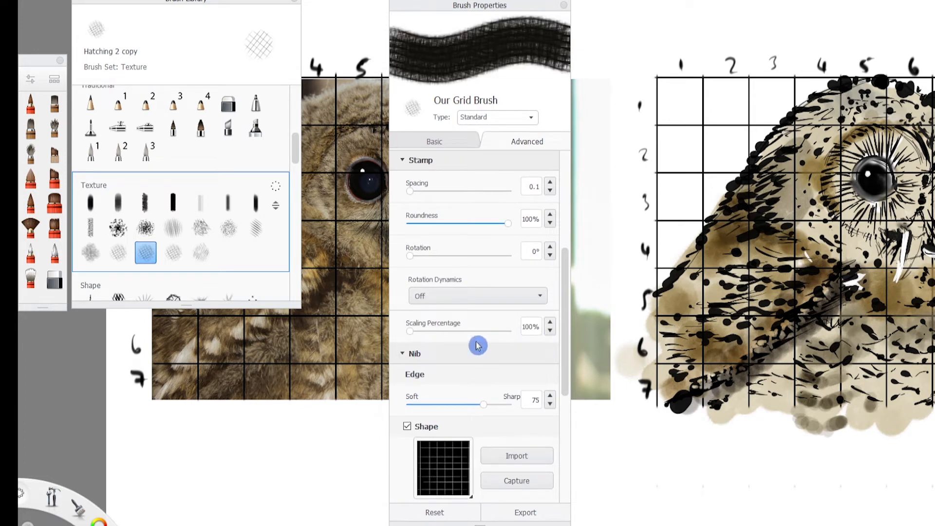
{"action": "scroll", "scroll_direction": "down", "scroll_amount": 3}
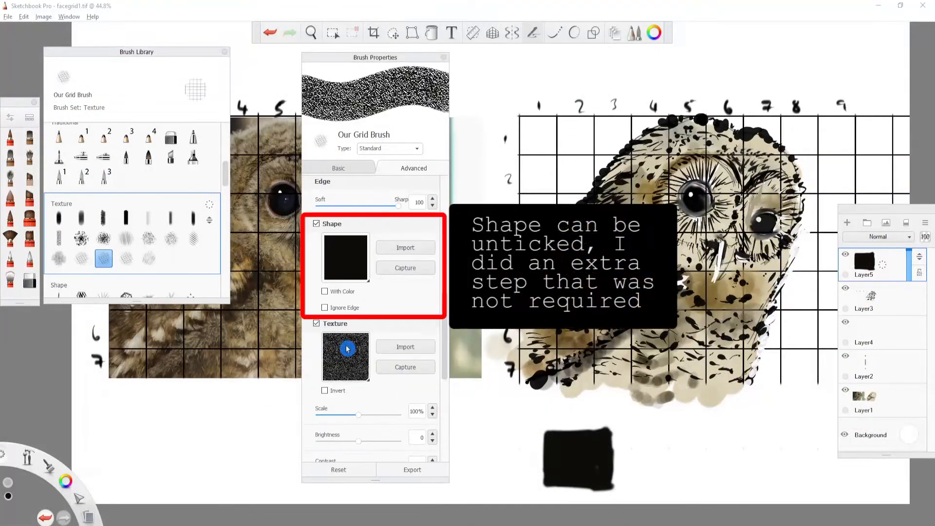
- Import the 200×200 cross image from Paint as the brush texture
{"action": "left_click", "coordinate": [405, 346]}
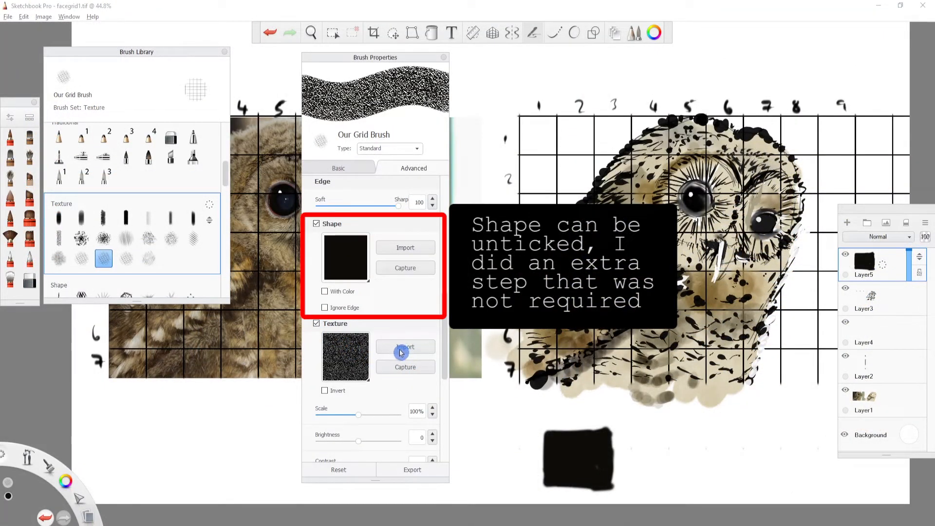
{"action": "left_click", "coordinate": [405, 347]}
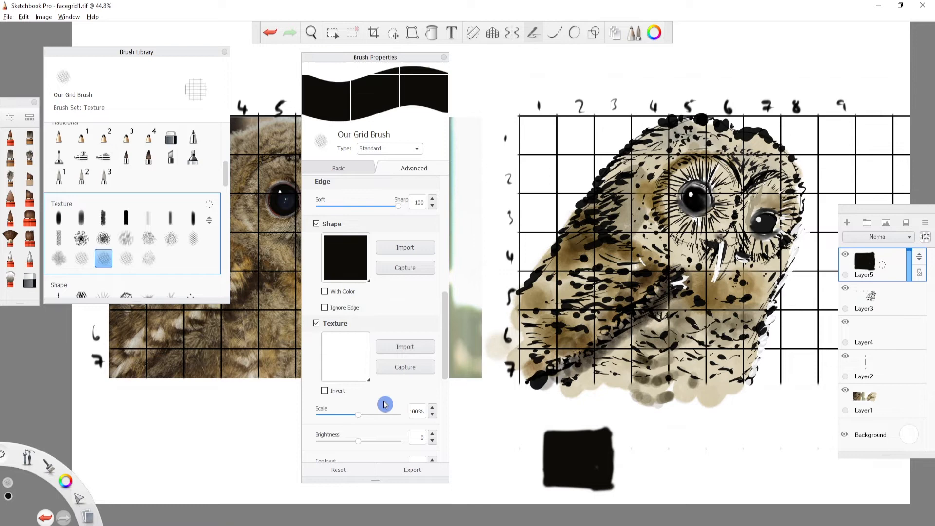
{"action": "scroll", "scroll_direction": "down", "scroll_amount": 3}
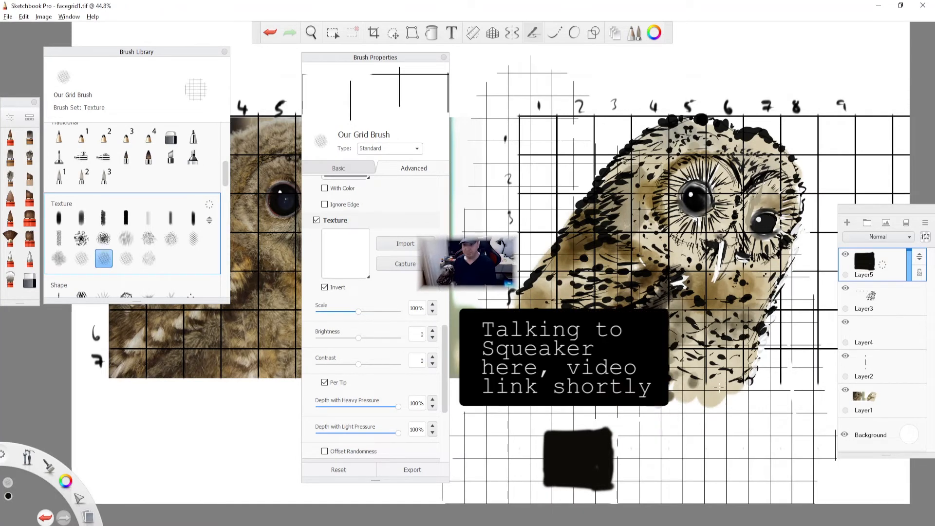
- Drag the inverted texture's Scale slider down to about 7%
{"action": "left_click_drag", "start_coordinate": [357, 312], "coordinate": [321, 316]}
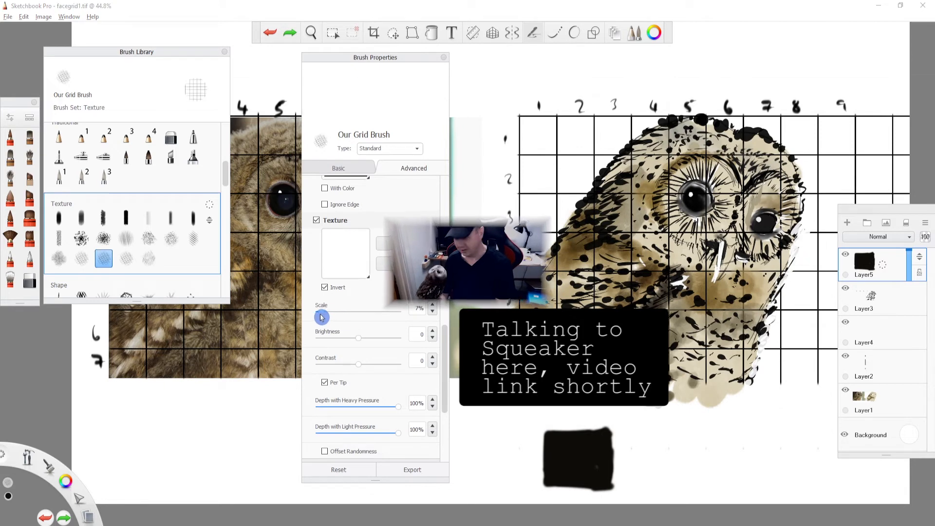